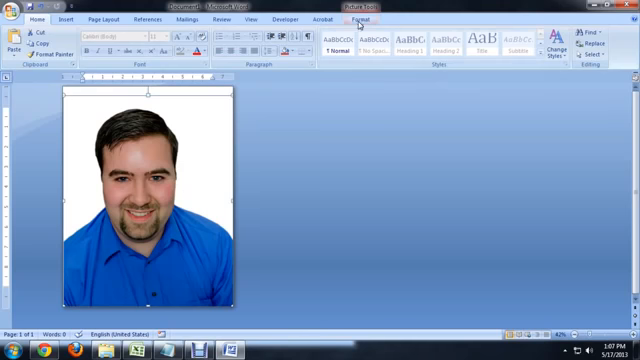
# Step: Insert the black-and-white jigsaw puzzle picture over the portrait photo
pyautogui.click(376, 16)
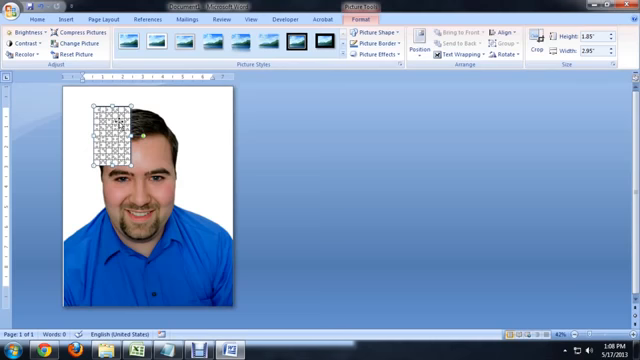
# Step: Enlarge the puzzle picture to cover the portrait, then bring up the Recolor options
pyautogui.click(436, 56)
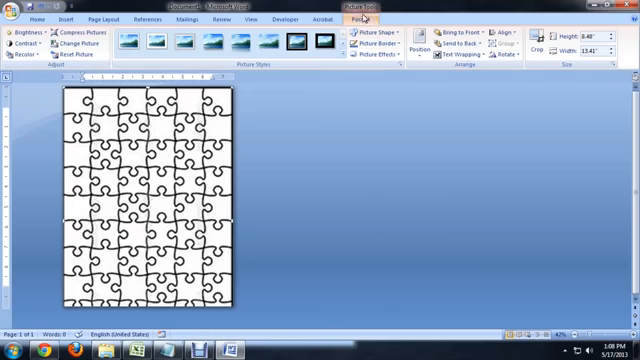
pyautogui.click(22, 42)
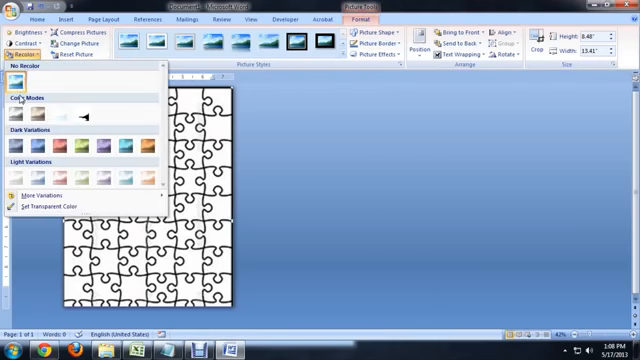